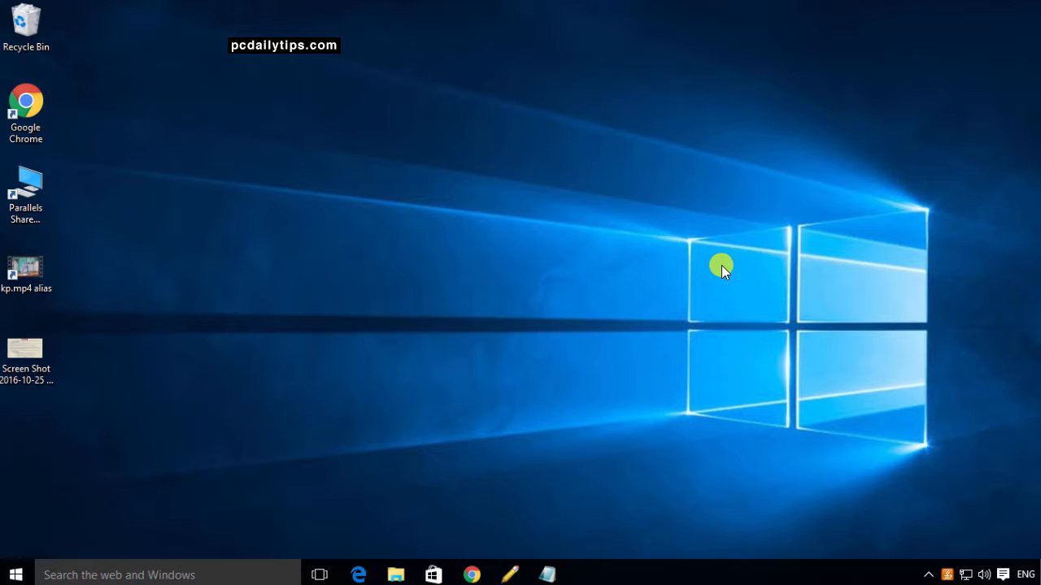
{"action": "mouse_move", "coordinate": [314, 455]}
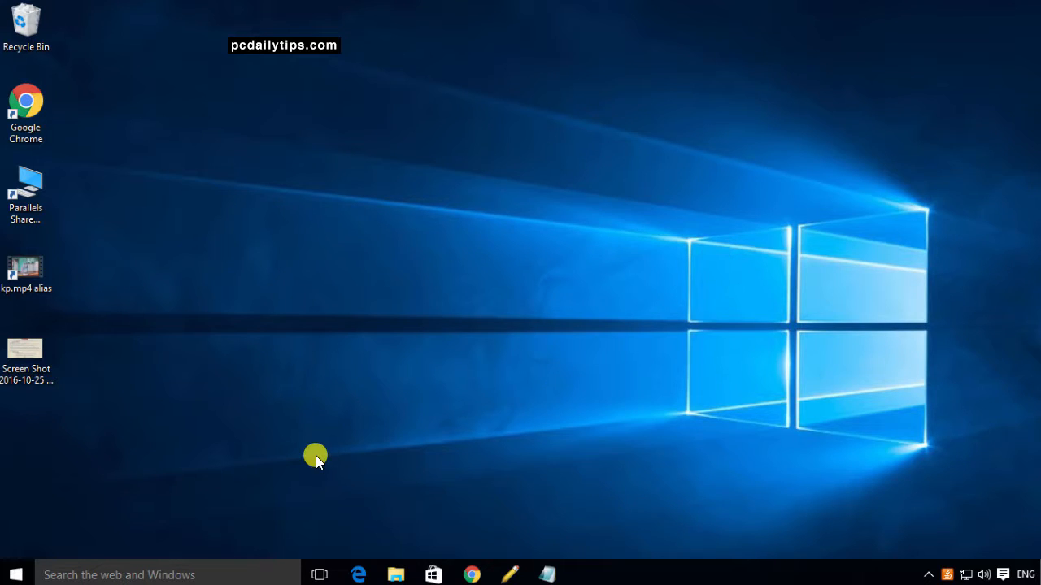
{"action": "mouse_move", "coordinate": [15, 571]}
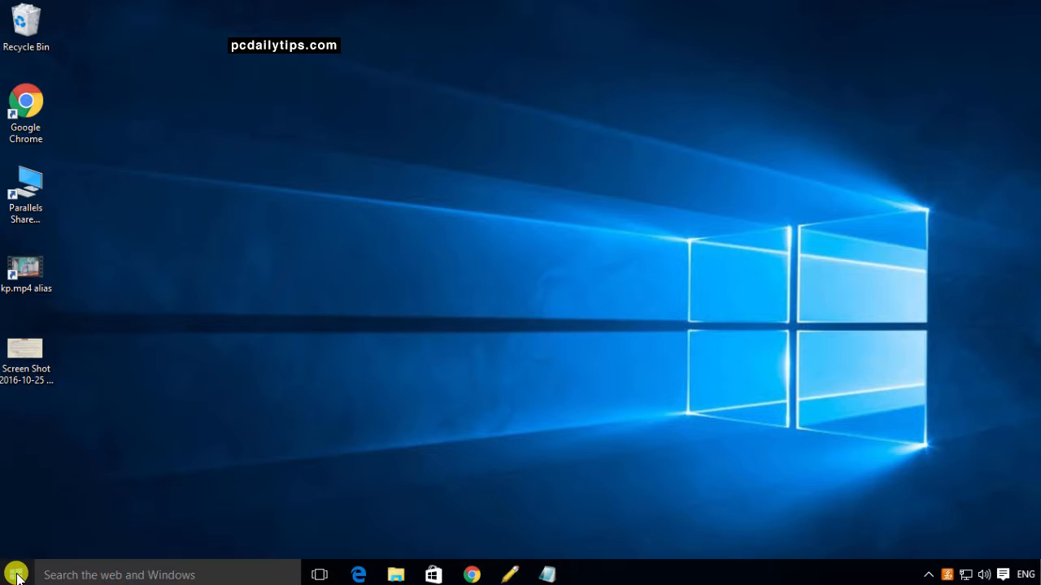
- Reach the Accounts section of Settings from the Start menu
{"action": "left_click", "coordinate": [14, 571]}
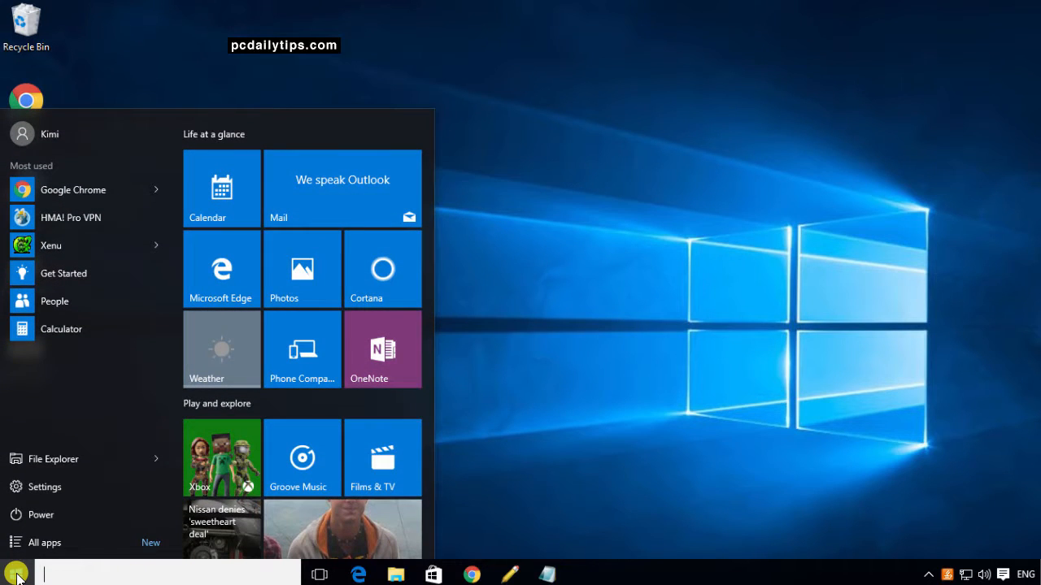
{"action": "mouse_move", "coordinate": [40, 488]}
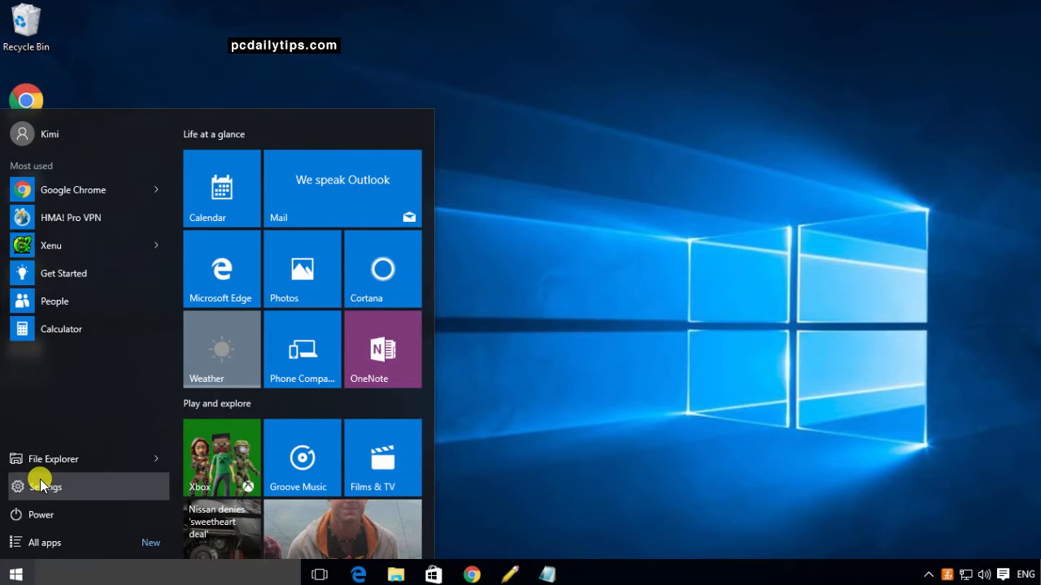
{"action": "left_click", "coordinate": [42, 488]}
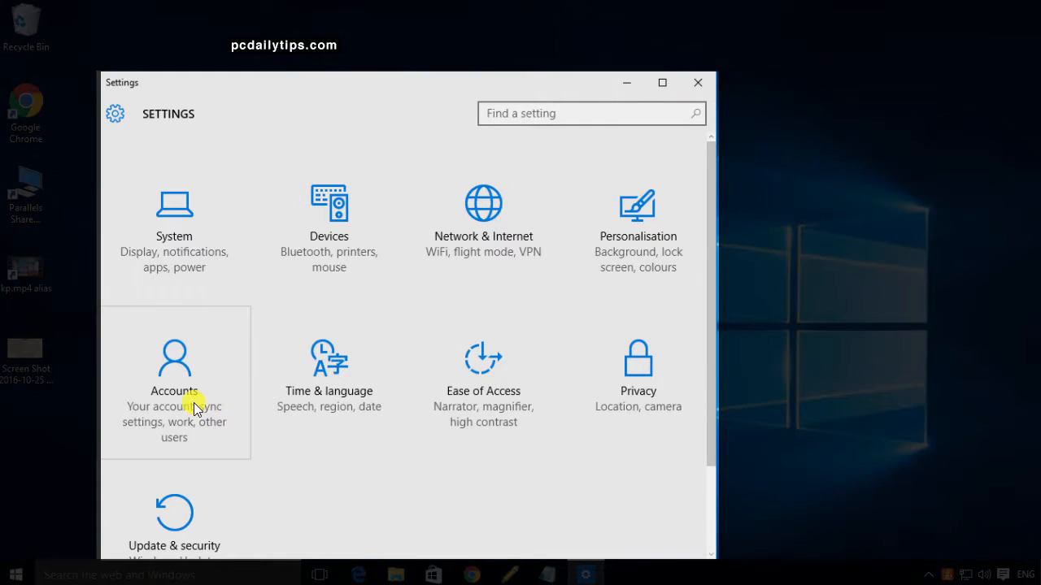
{"action": "left_click", "coordinate": [174, 360]}
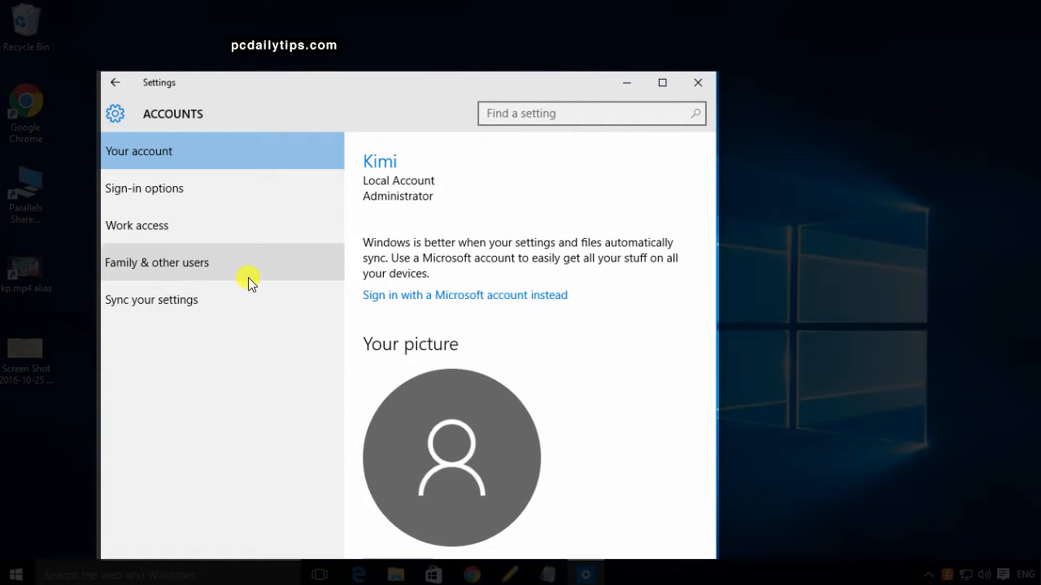
{"action": "mouse_move", "coordinate": [160, 189]}
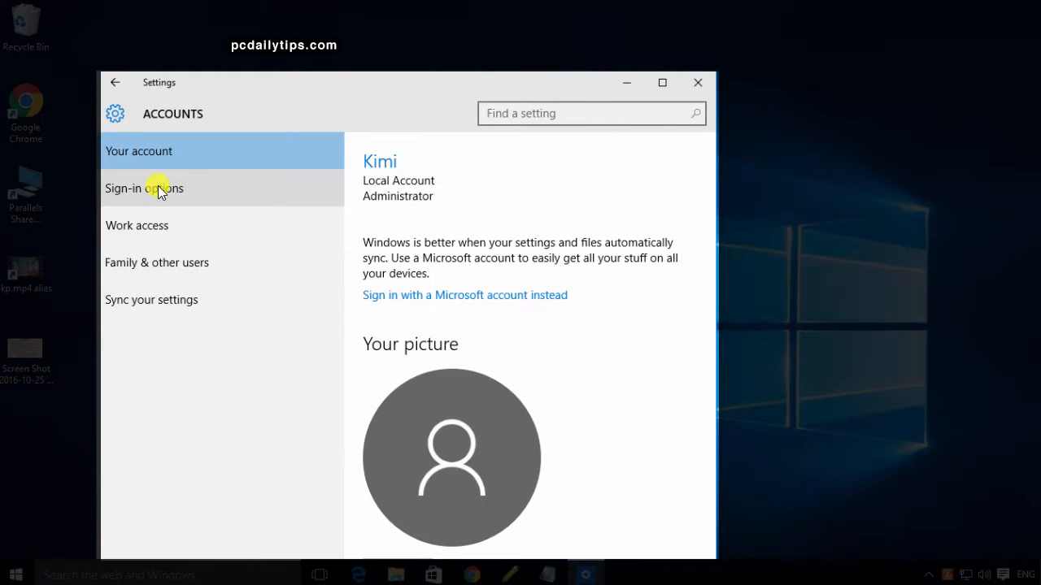
{"action": "mouse_move", "coordinate": [248, 194]}
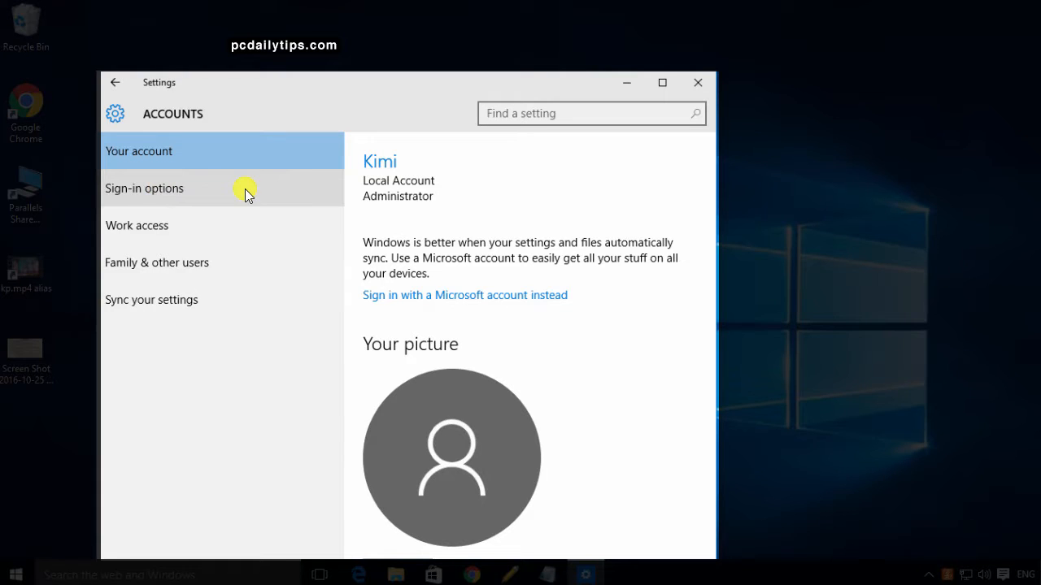
- Under Sign-in options, set Require sign-in after being away to Never
{"action": "left_click", "coordinate": [143, 189]}
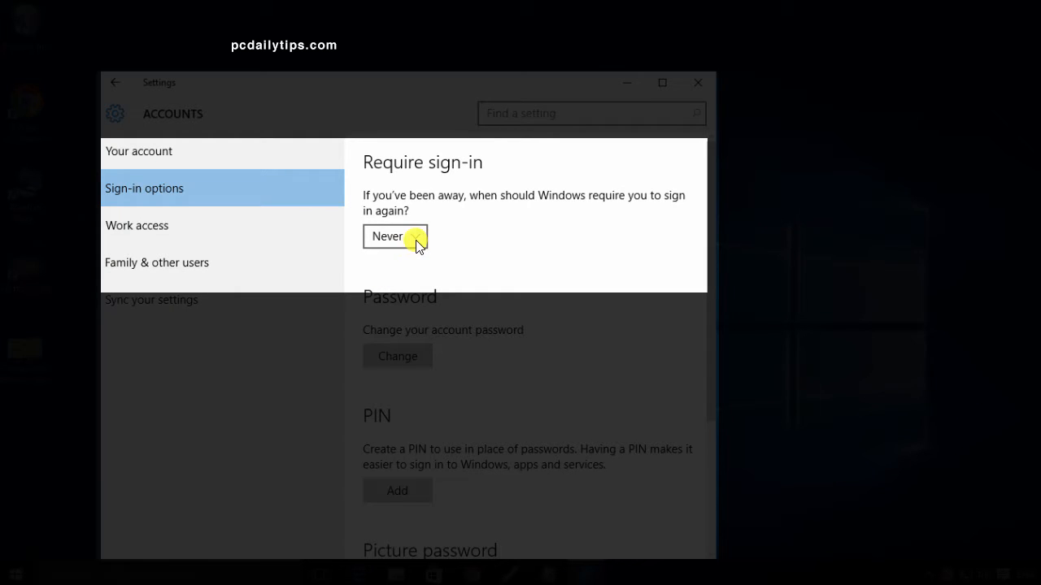
{"action": "left_click", "coordinate": [410, 238]}
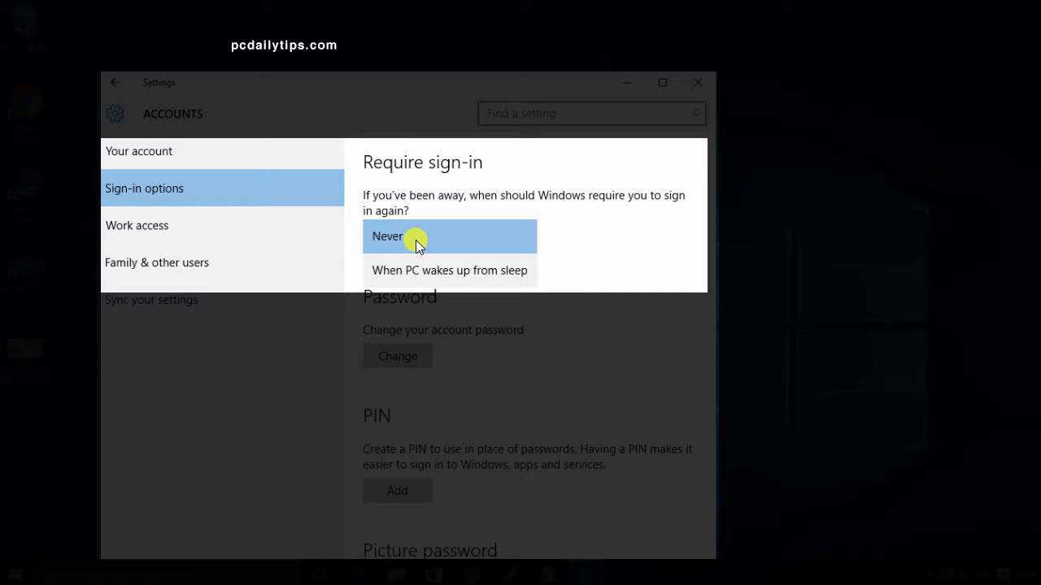
{"action": "left_click", "coordinate": [417, 238]}
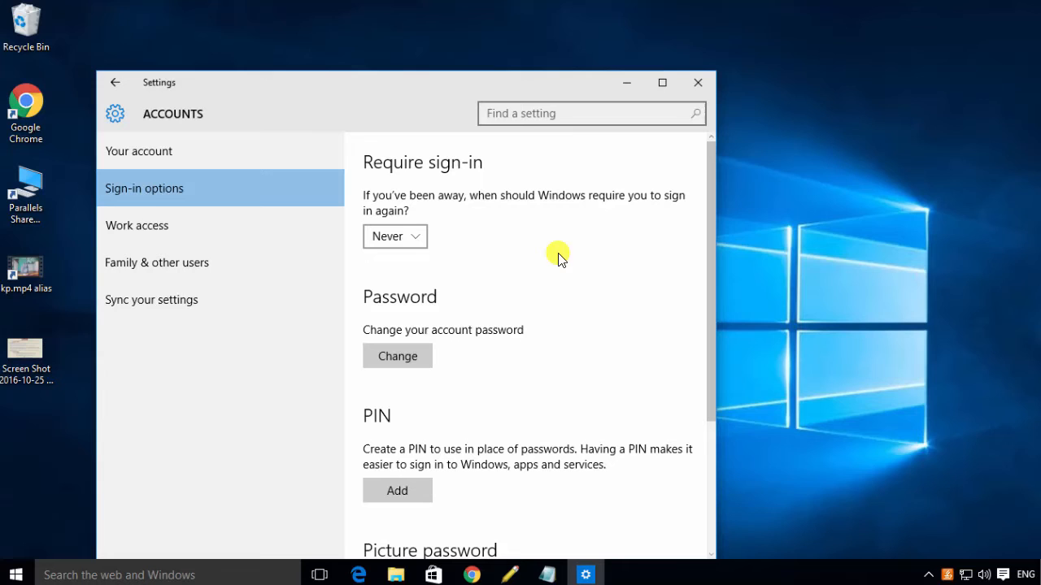
{"action": "mouse_move", "coordinate": [696, 82]}
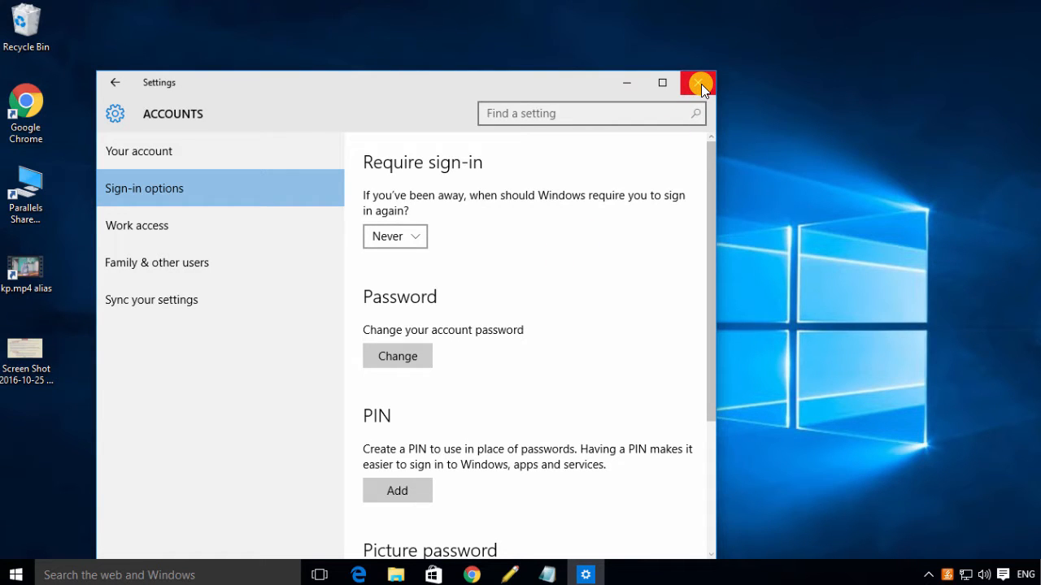
- Close the Settings window, returning to the desktop
{"action": "left_click", "coordinate": [696, 81]}
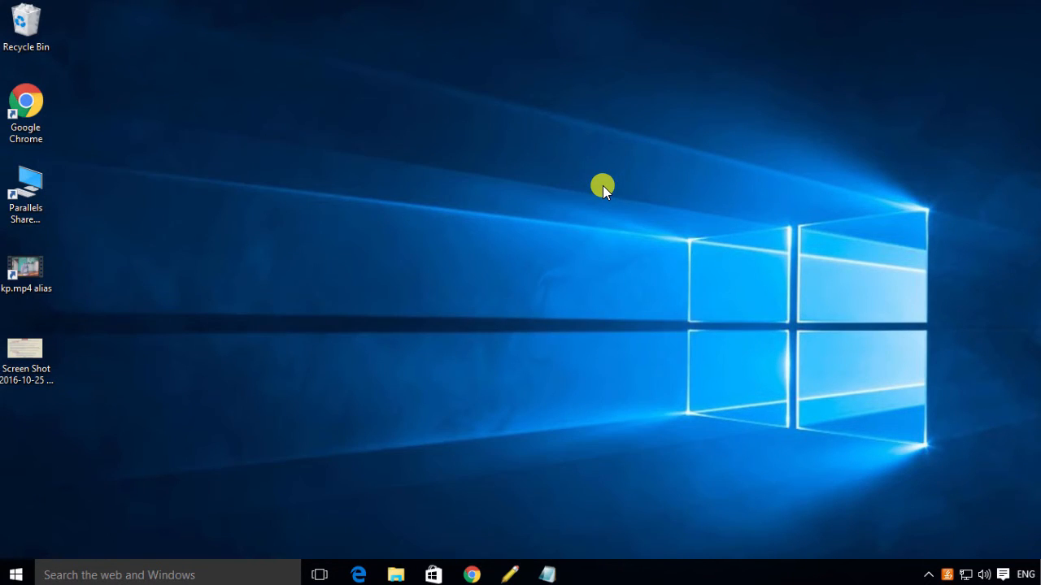